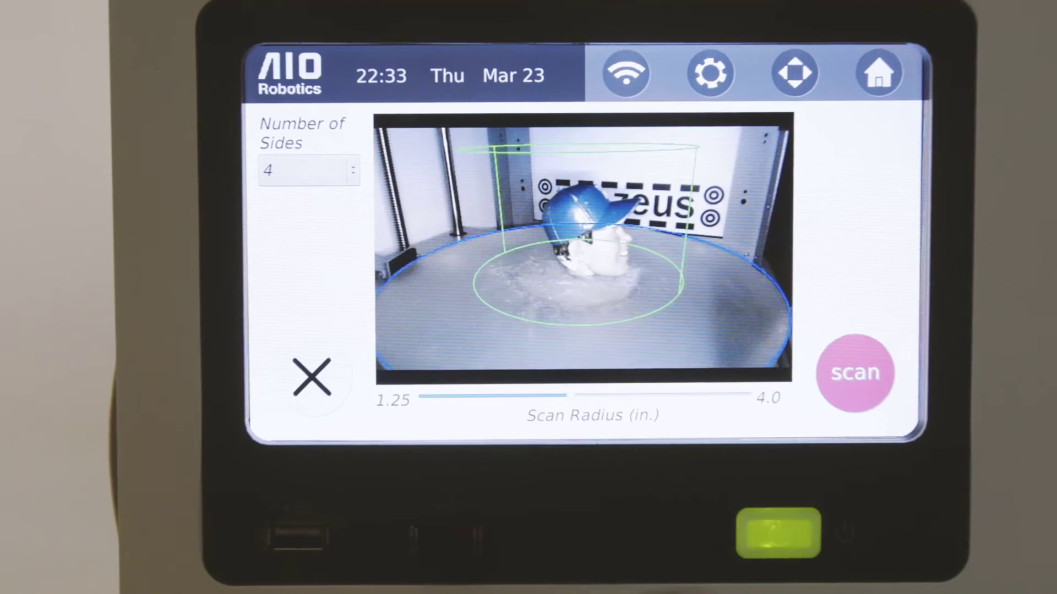
# Load the scanned cap's .ply model into the build-volume preview
pyautogui.click(855, 373)
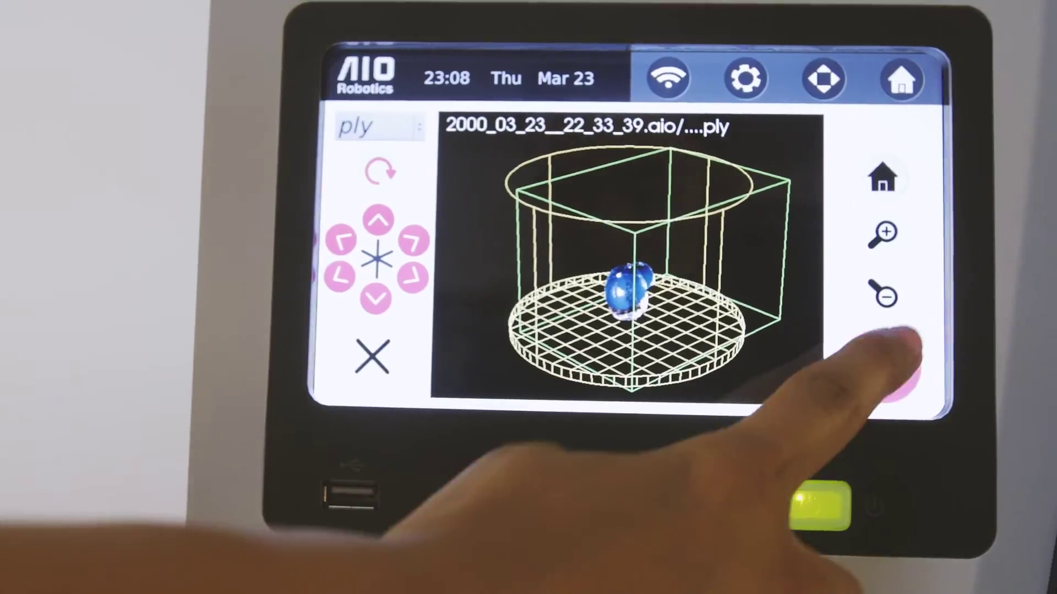